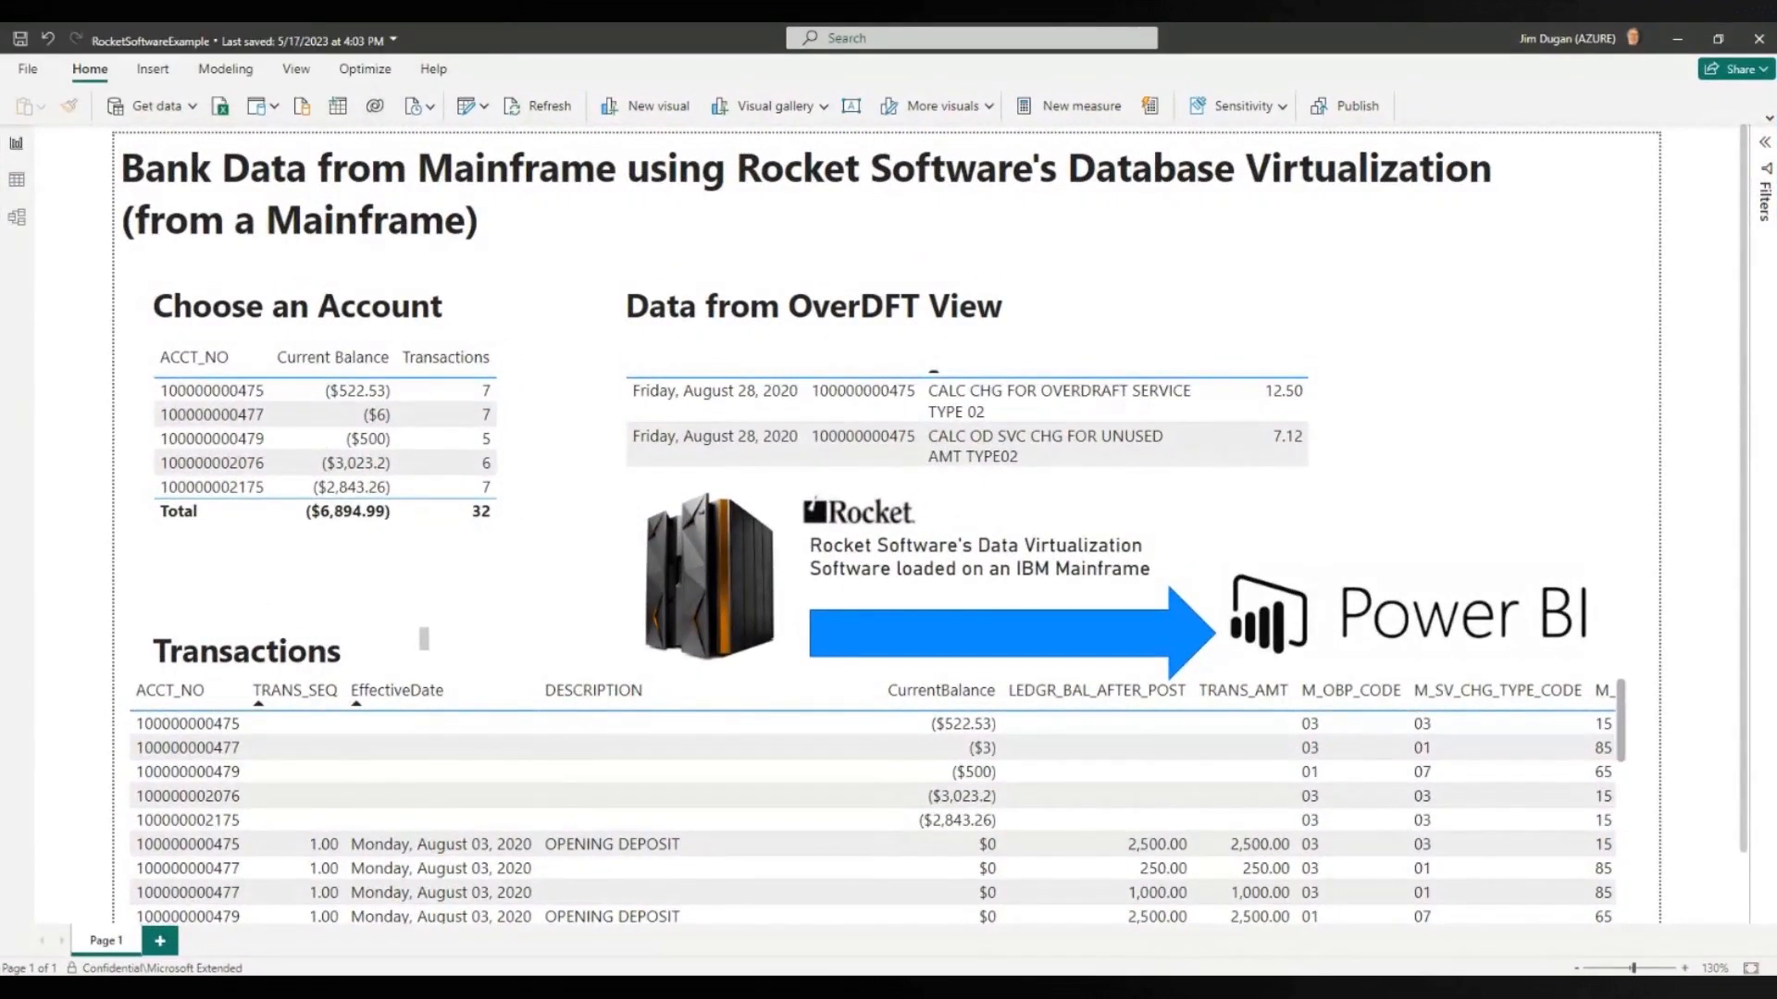
mouse_move(468, 589)
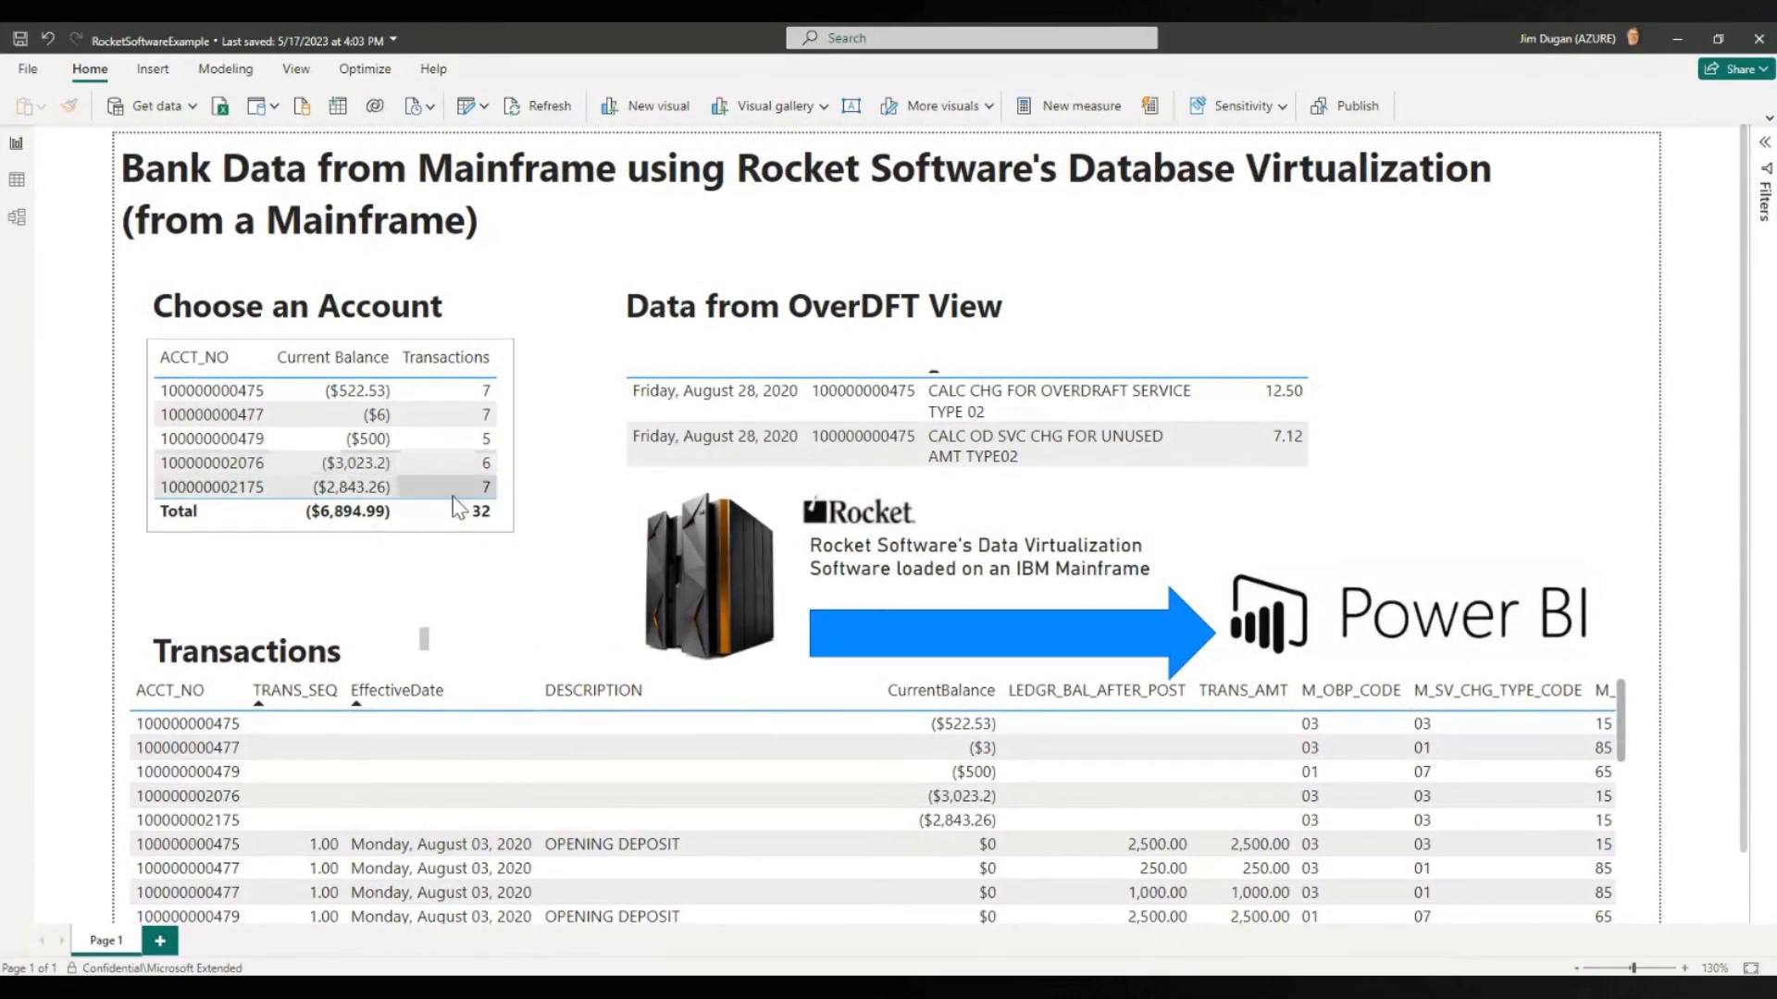
left_click(210, 390)
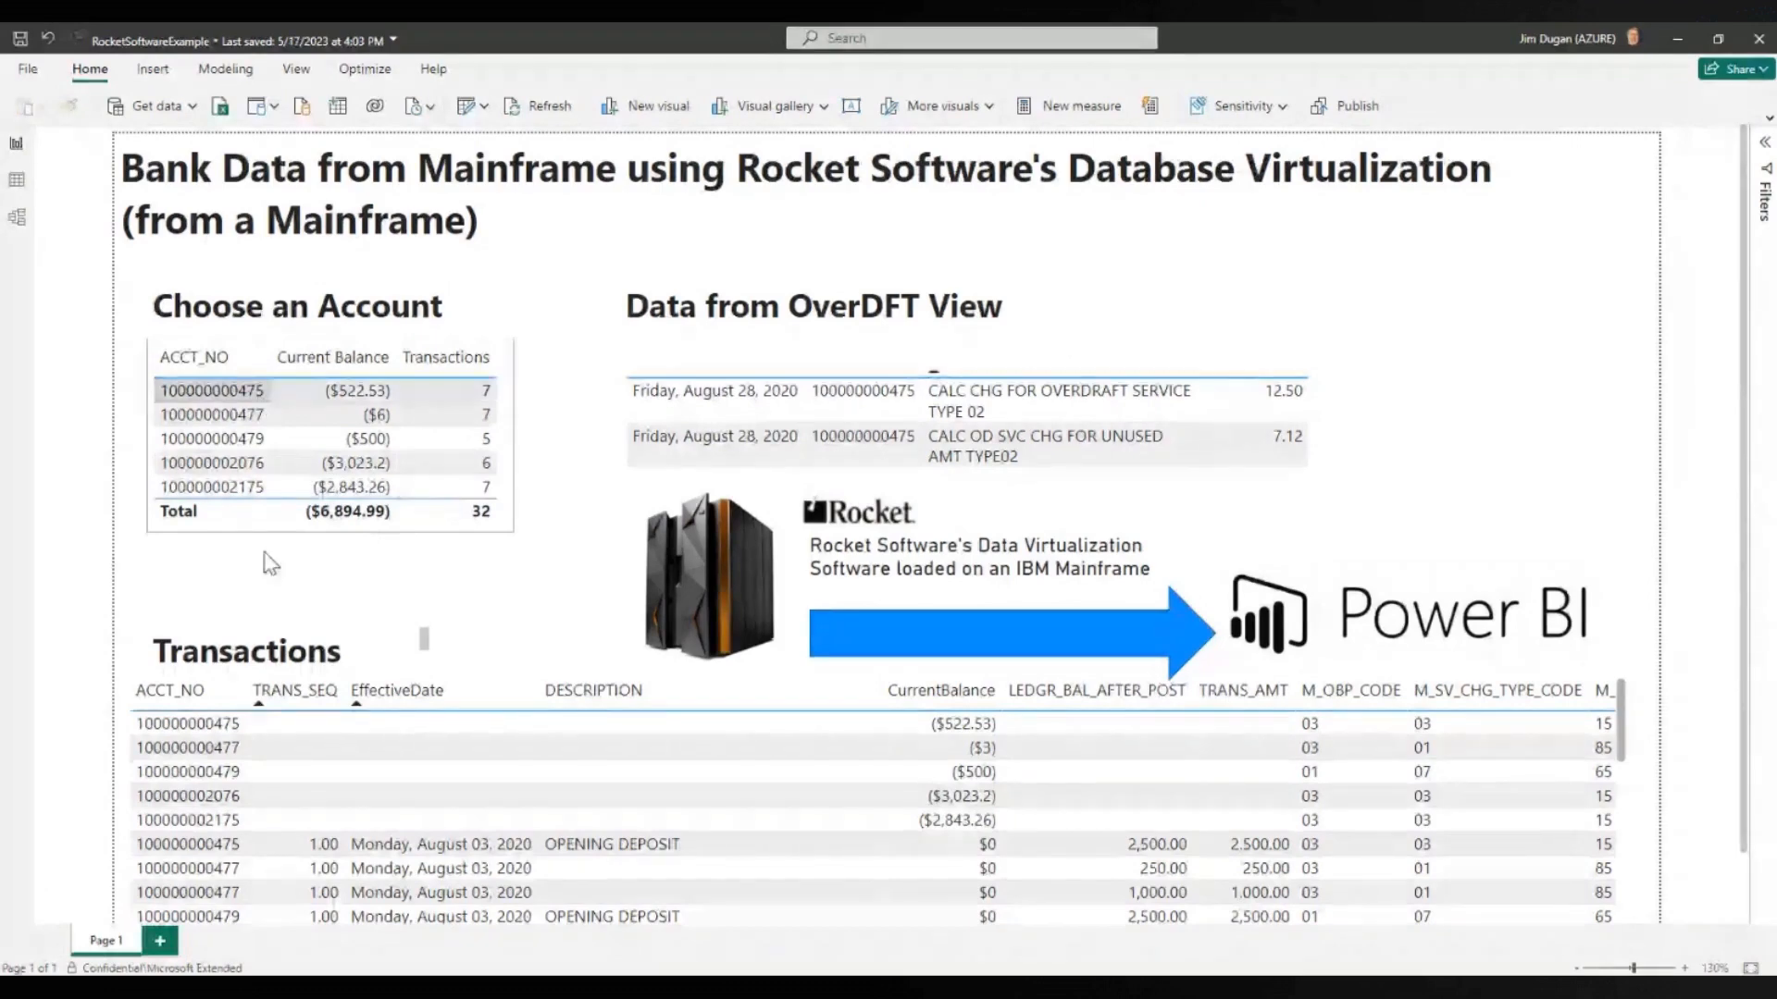
left_click(211, 389)
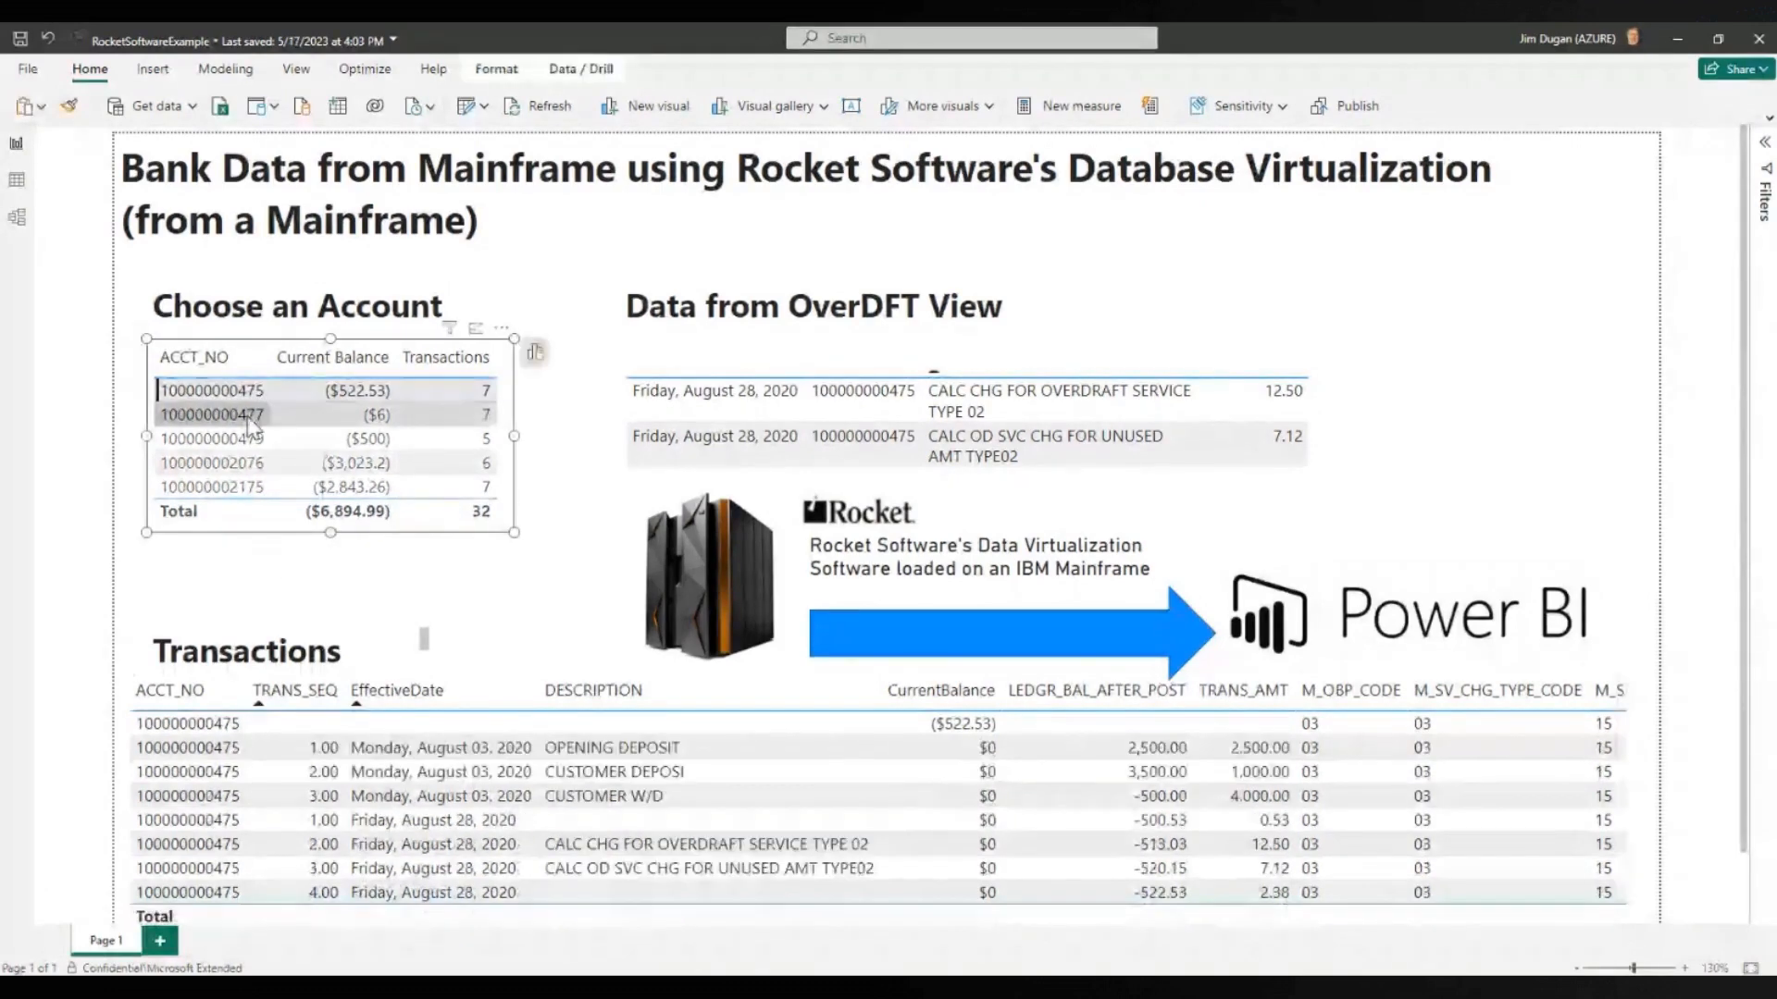
left_click(211, 414)
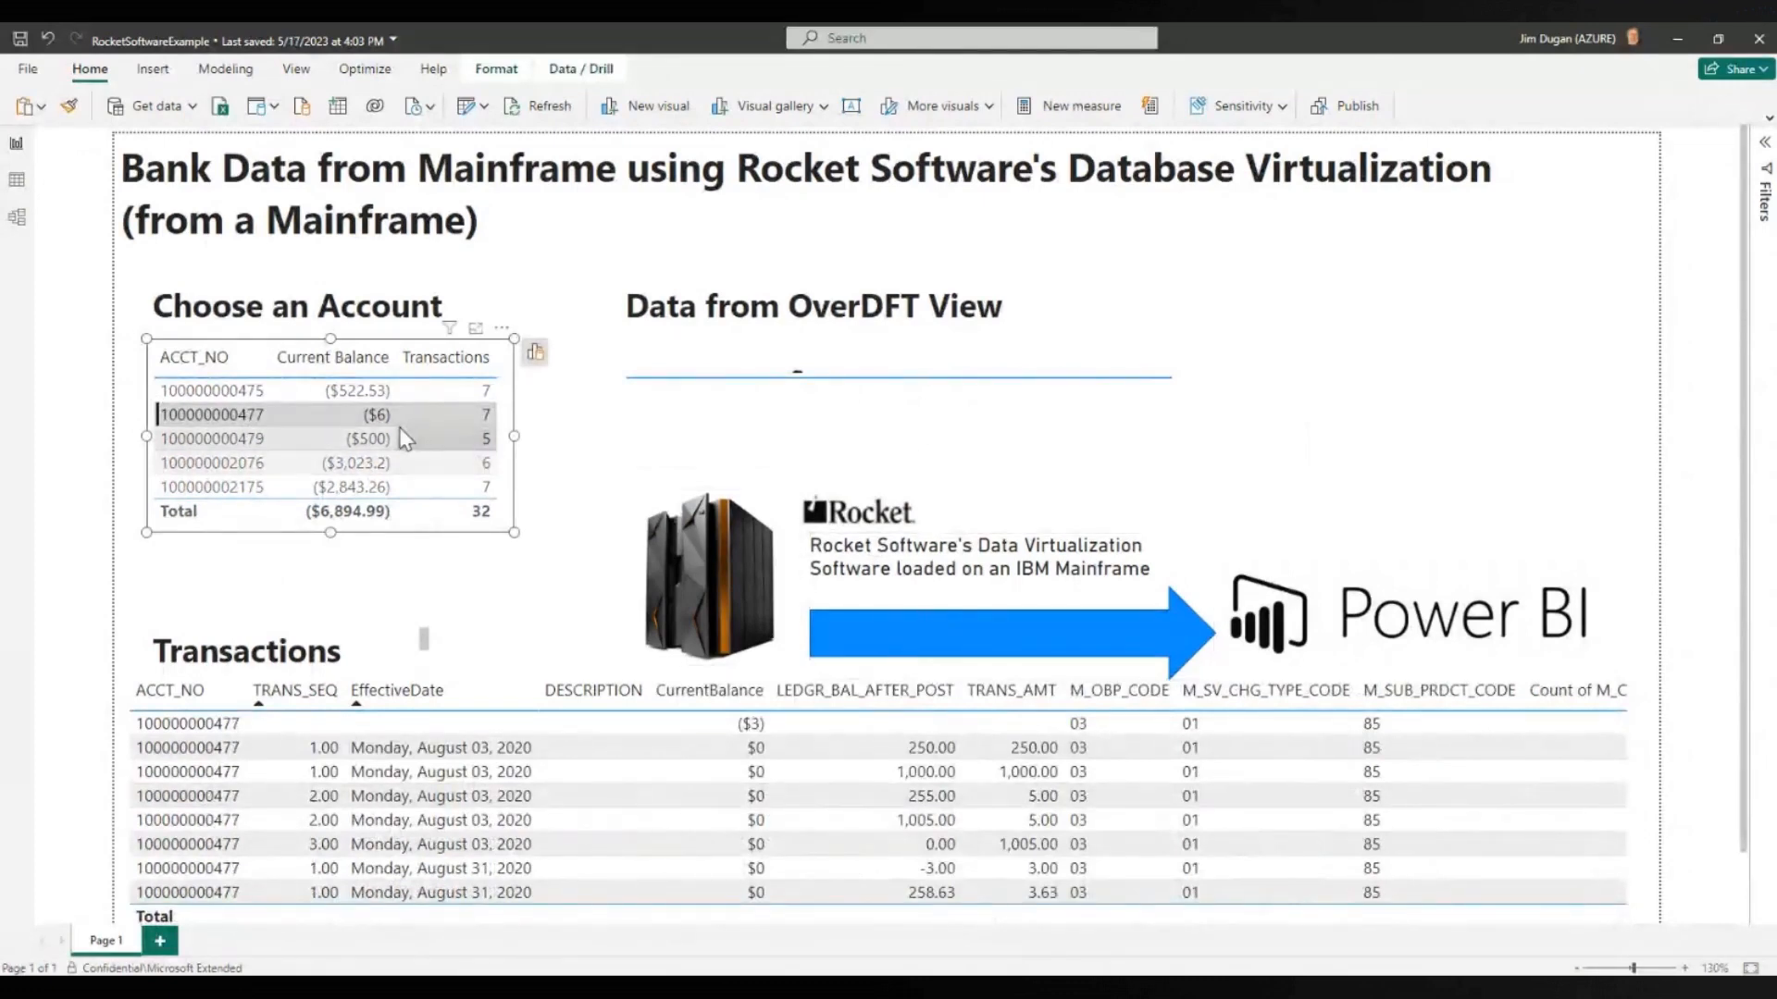
left_click(210, 439)
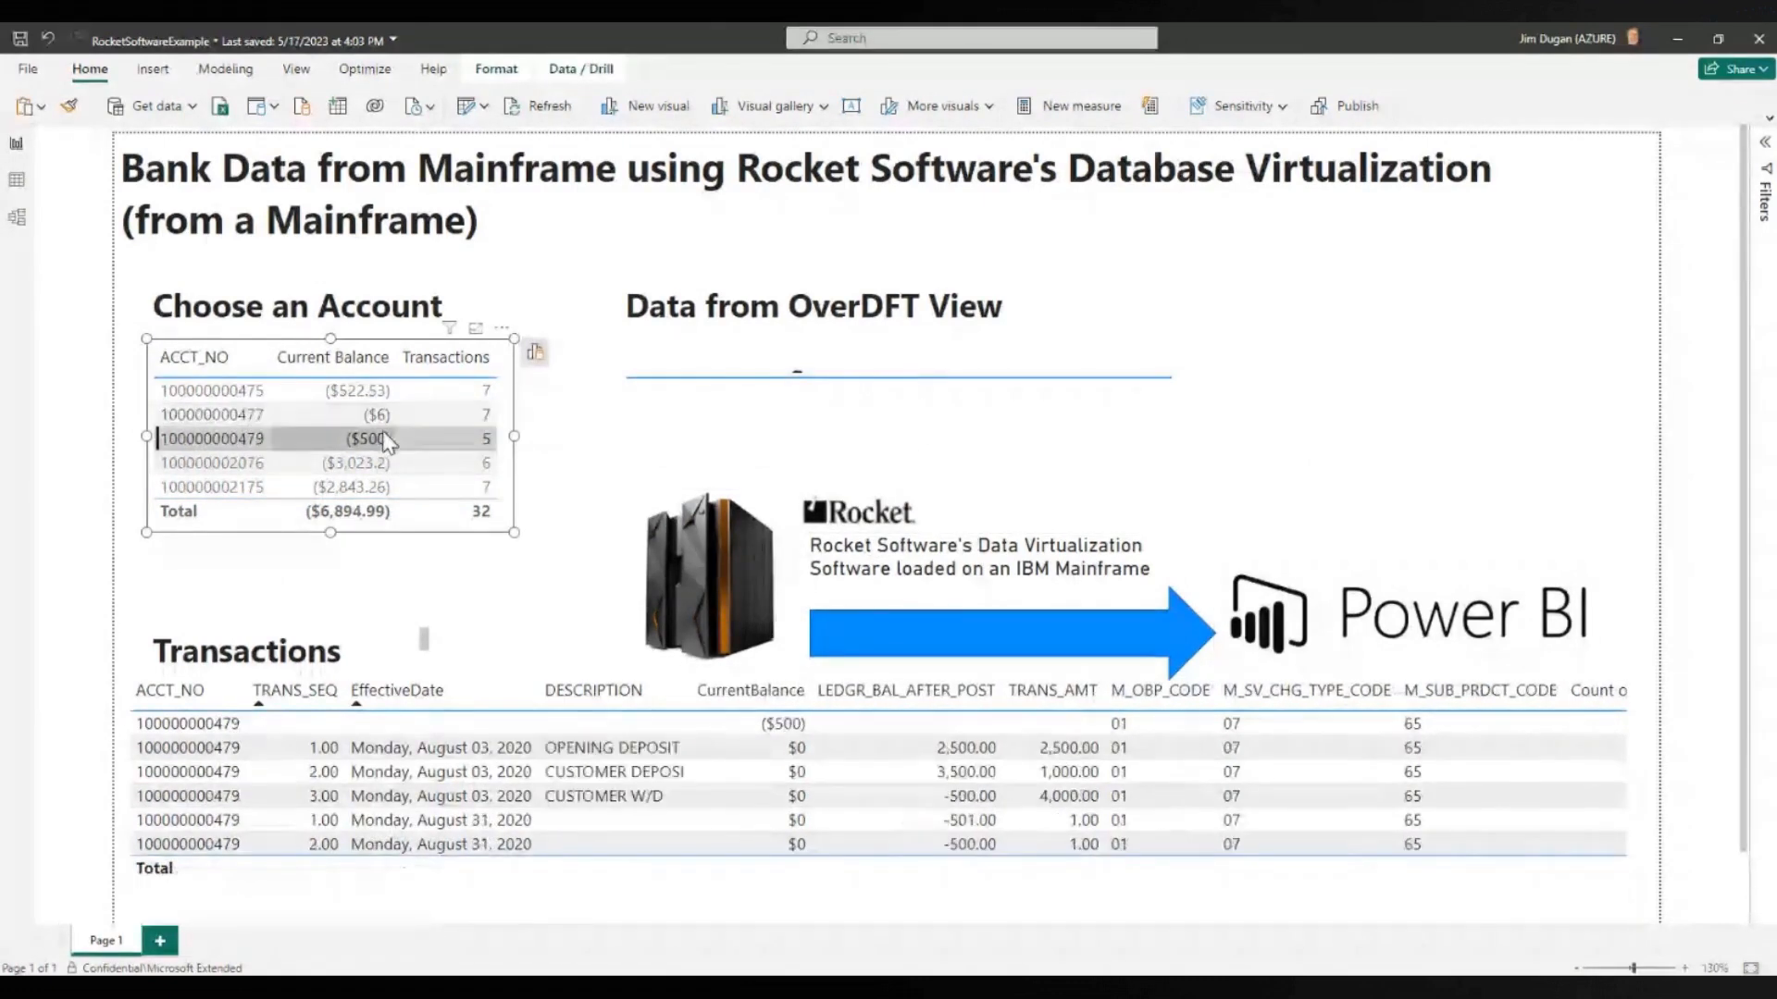